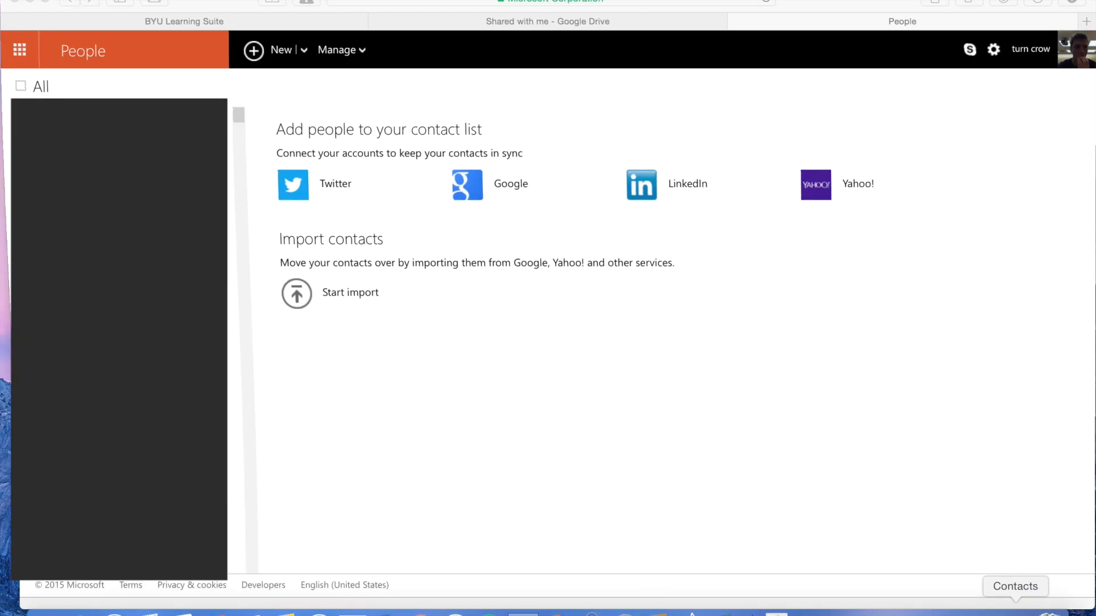
Start the import from the File menu and choose OutlookContacts-2.csv in Downloads.
{"action": "left_click", "coordinate": [19, 49]}
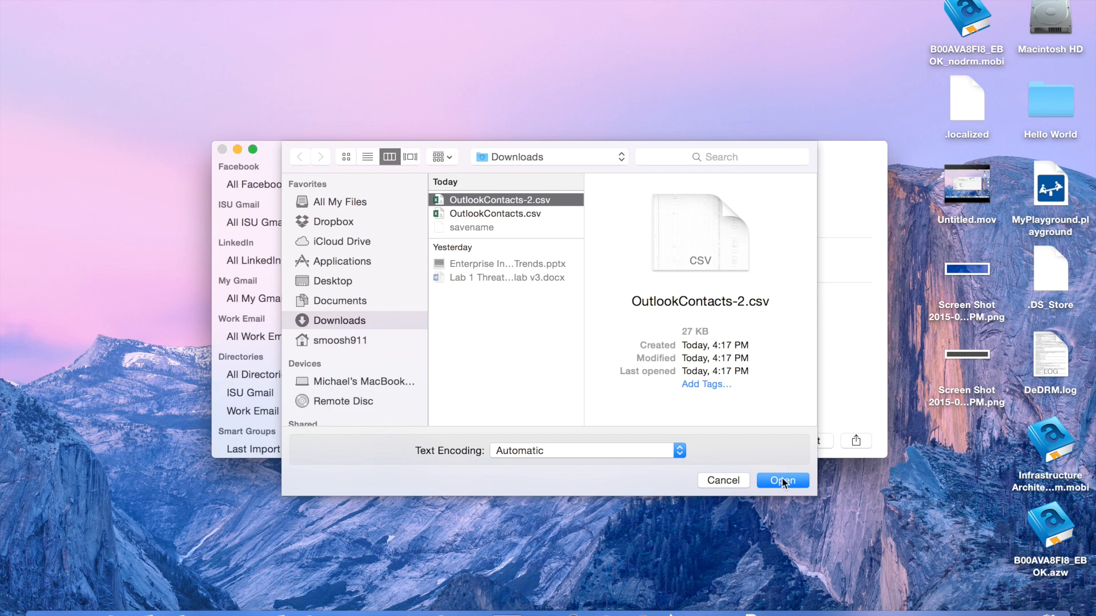
Confirm Open to import the CSV and review the duplicate card set to Update.
{"action": "left_click", "coordinate": [782, 481]}
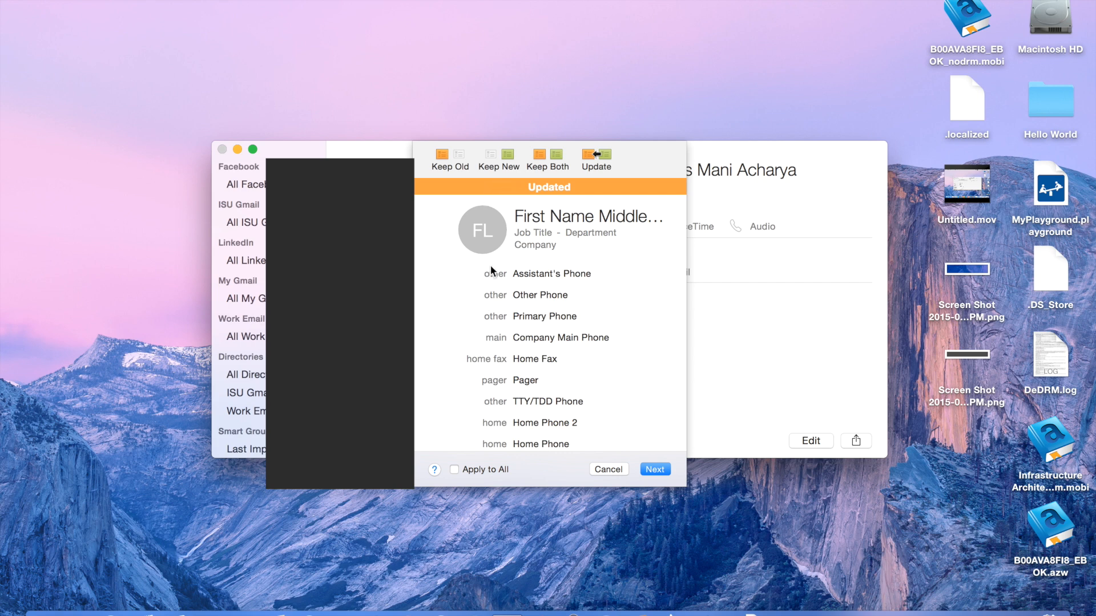